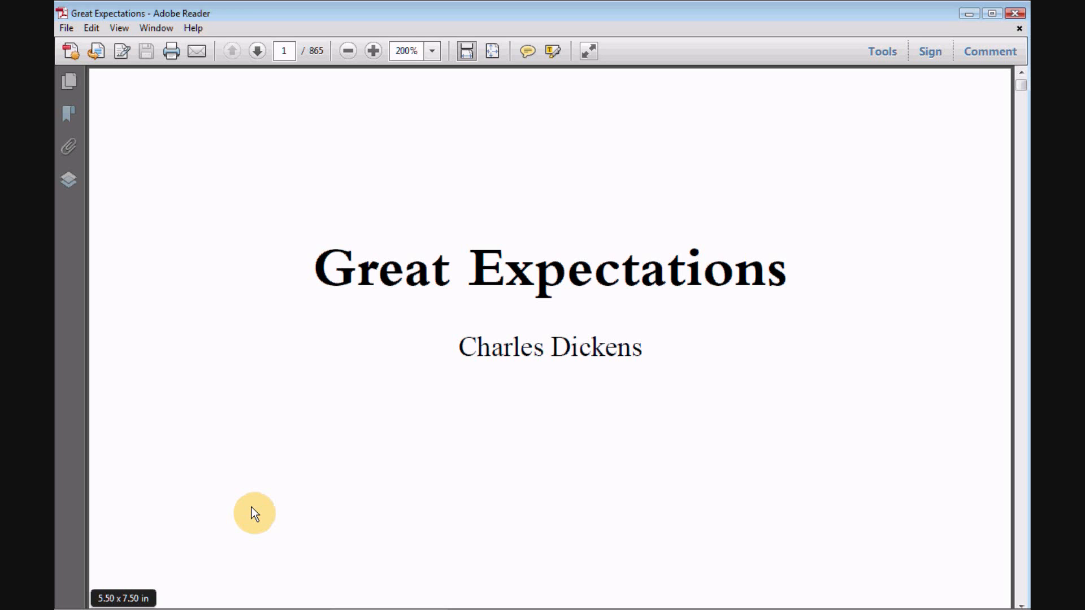
mouse_move(257, 466)
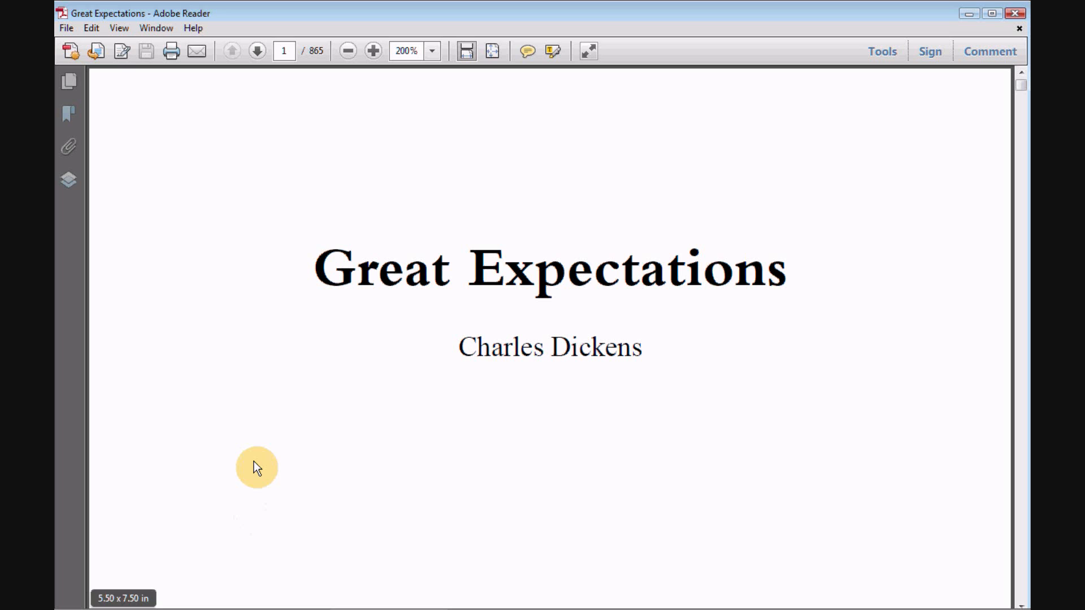
mouse_move(252, 338)
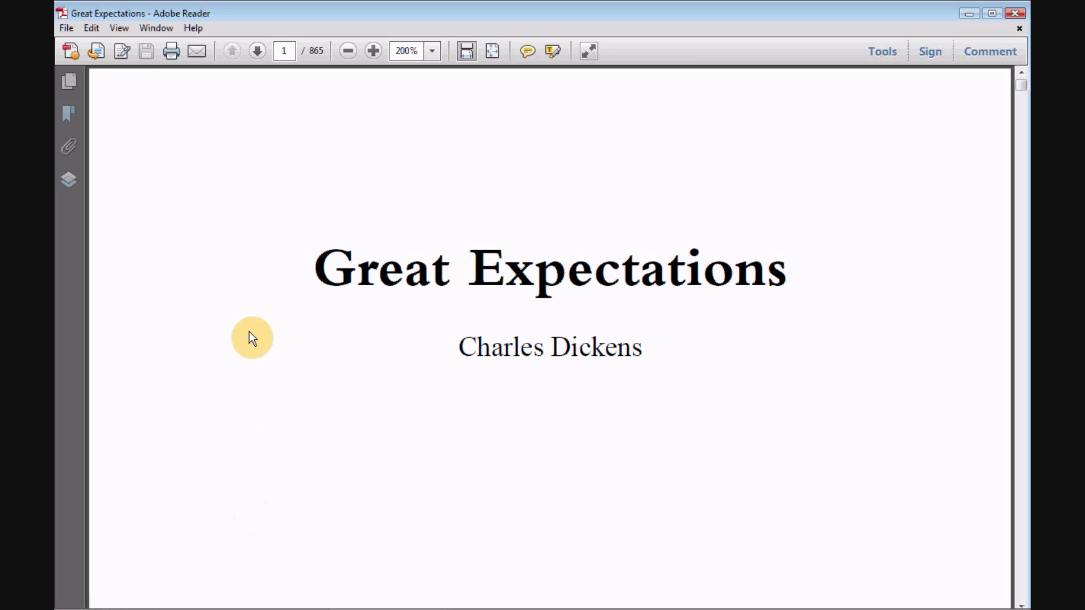
mouse_move(166, 111)
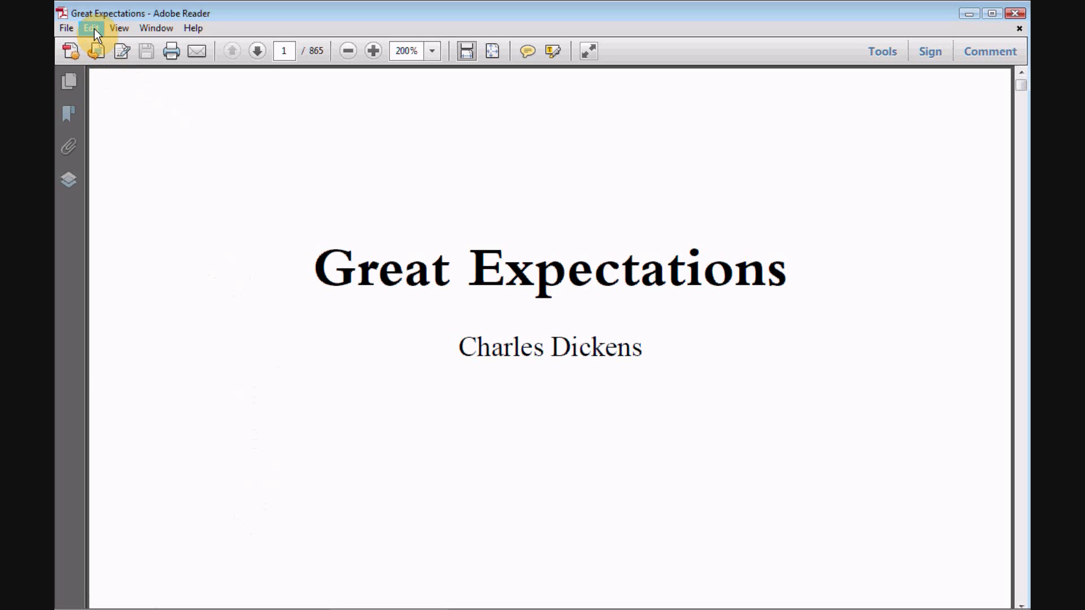
- Reach the Preferences dialog from the Edit menu, landing on the Accessibility category
left_click(90, 27)
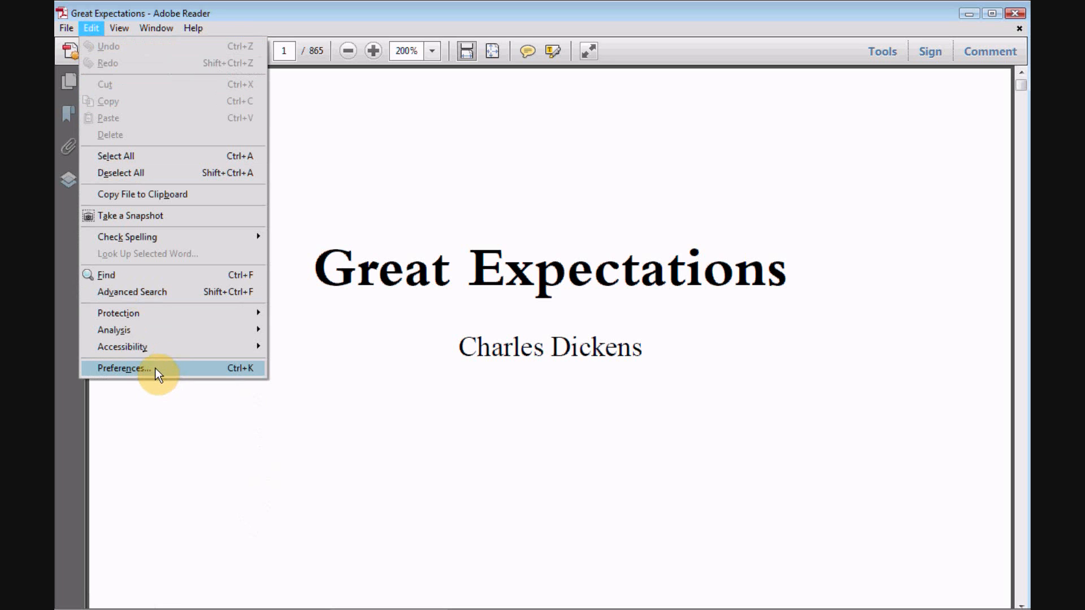
left_click(123, 367)
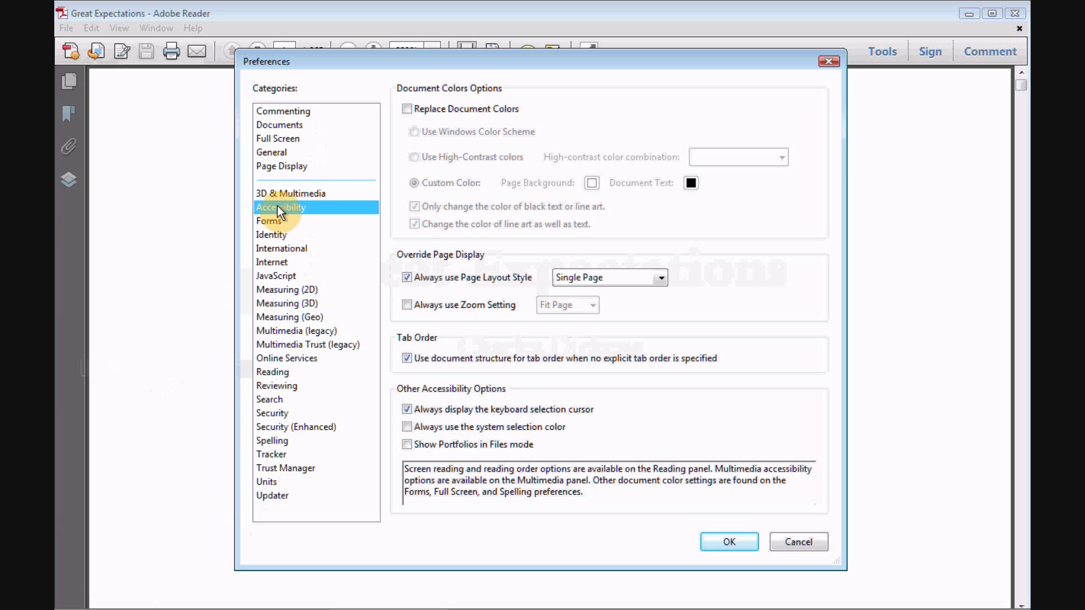
mouse_move(418, 128)
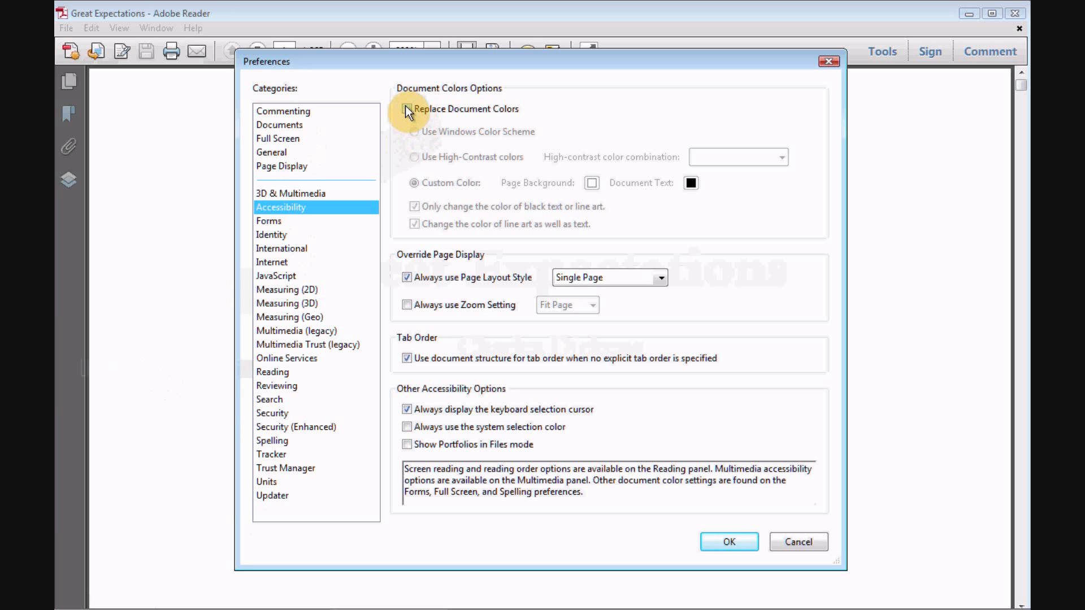
- Enable Replace Document Colors with Custom Color, pick orange for Page Background, then go to Other Color
left_click(408, 110)
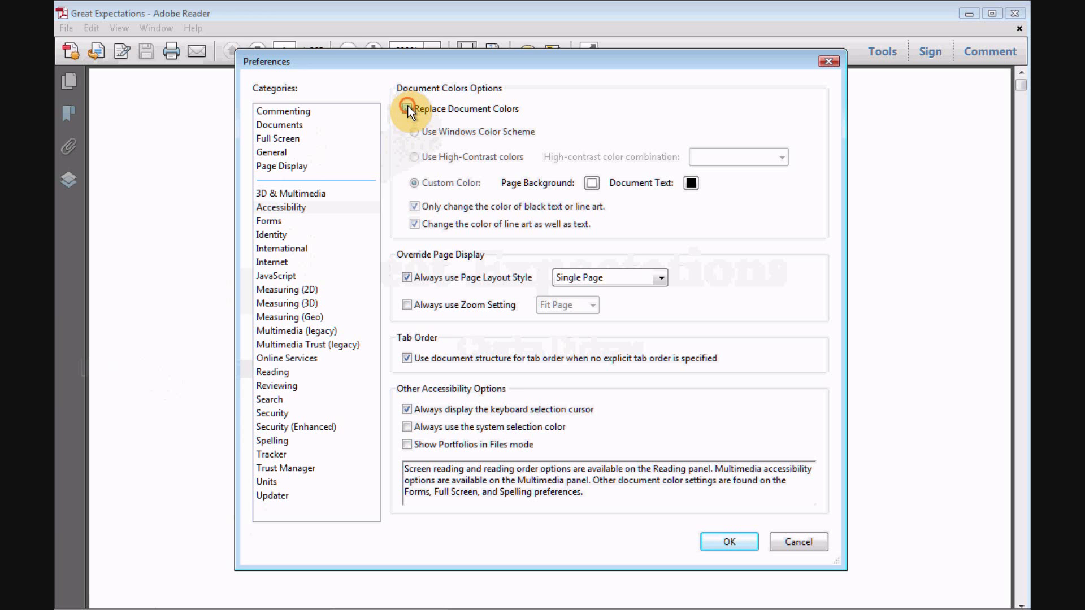
left_click(408, 108)
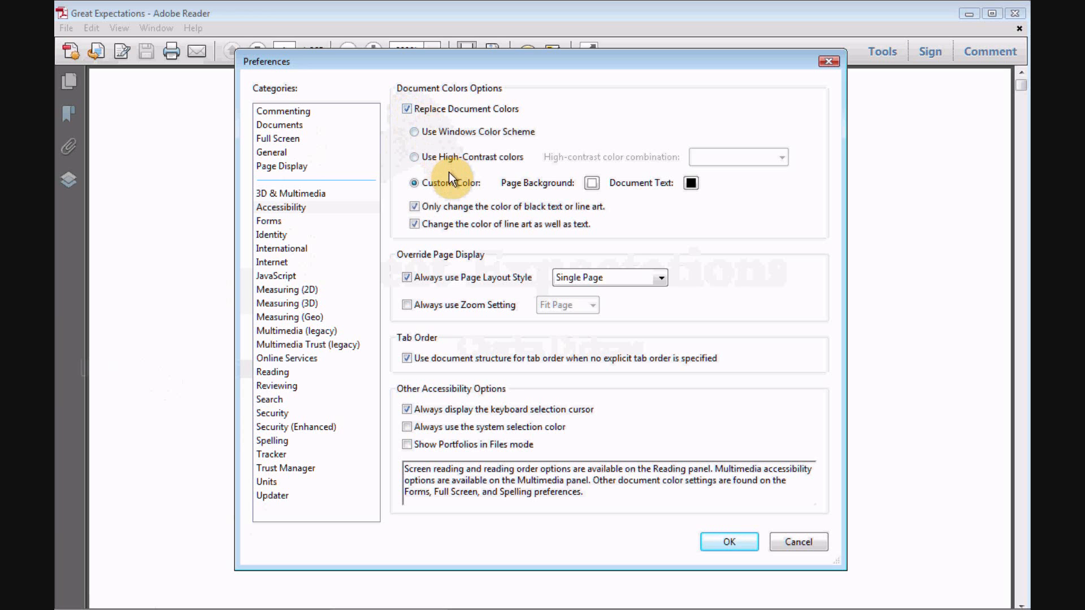
mouse_move(550, 186)
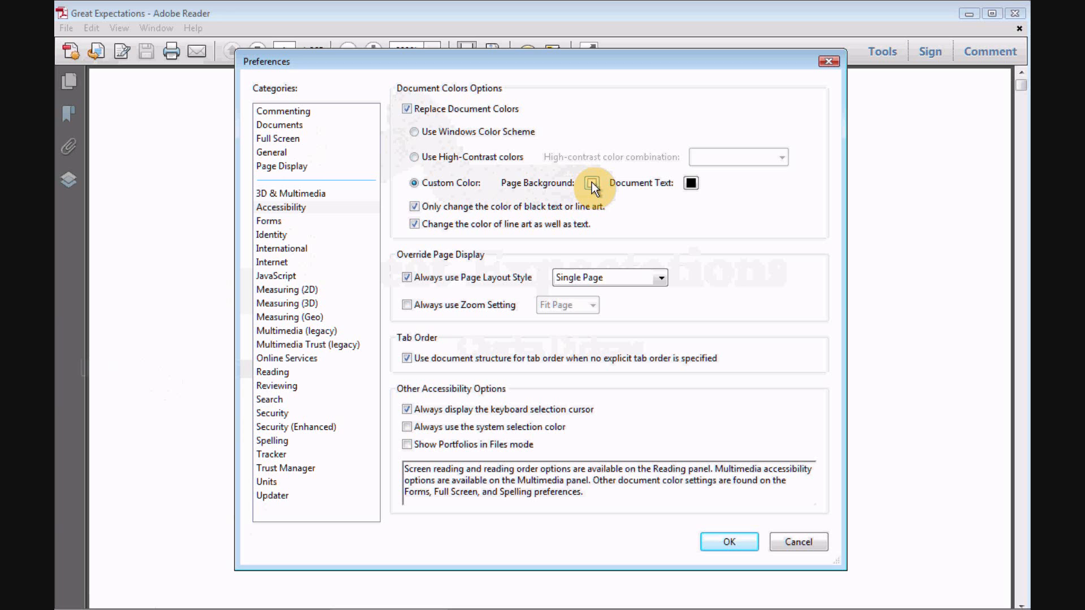
left_click(592, 183)
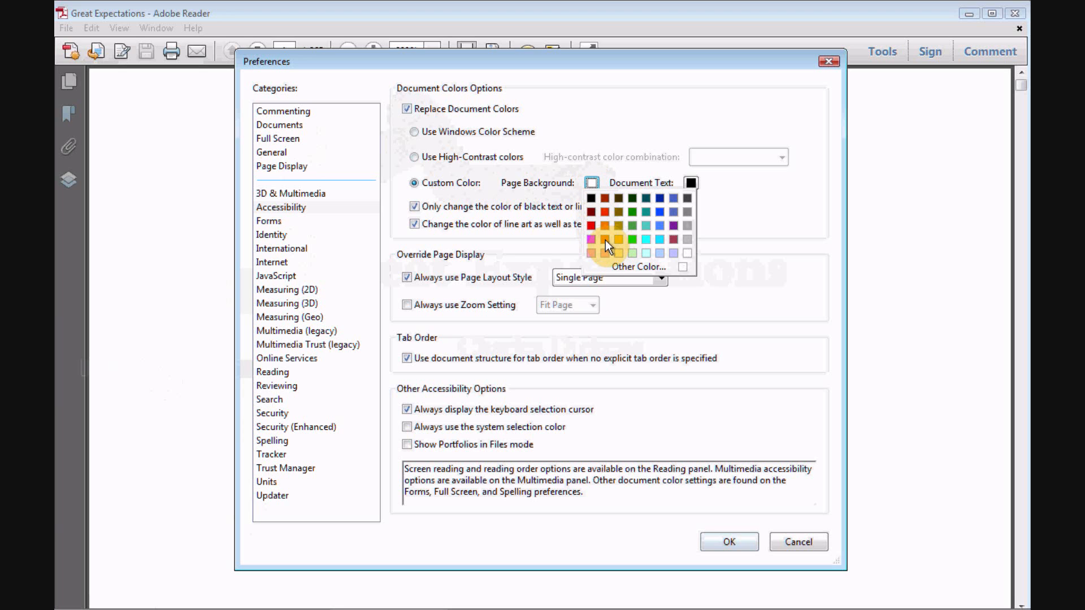
left_click(616, 239)
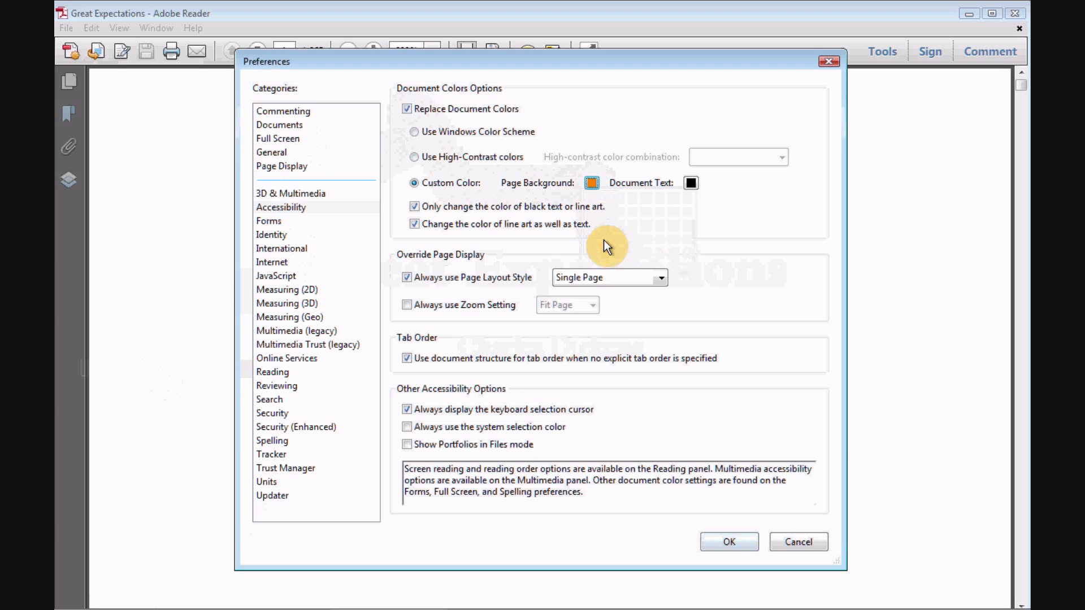
left_click(592, 183)
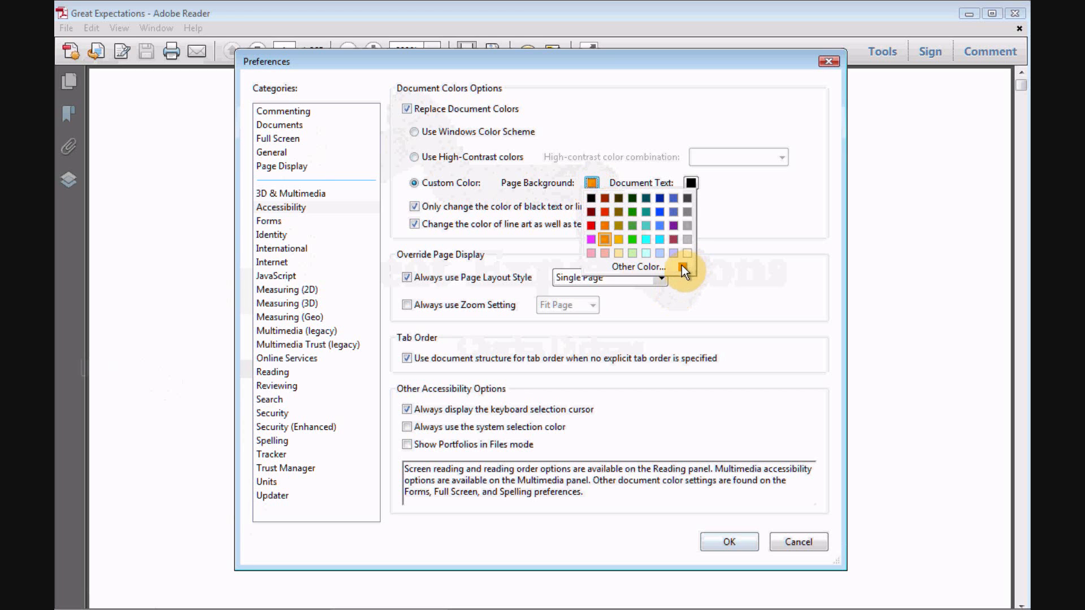
left_click(638, 267)
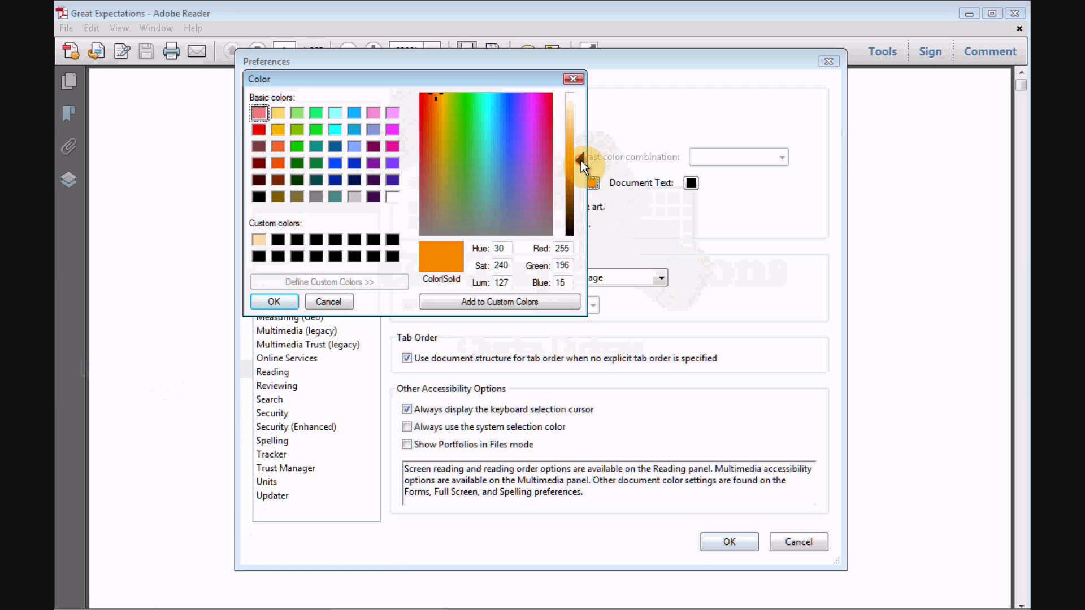
- Adjust luminance to a lighter peach orange, add it to Custom Colors and confirm the shade
left_click_drag(584, 166, 585, 121)
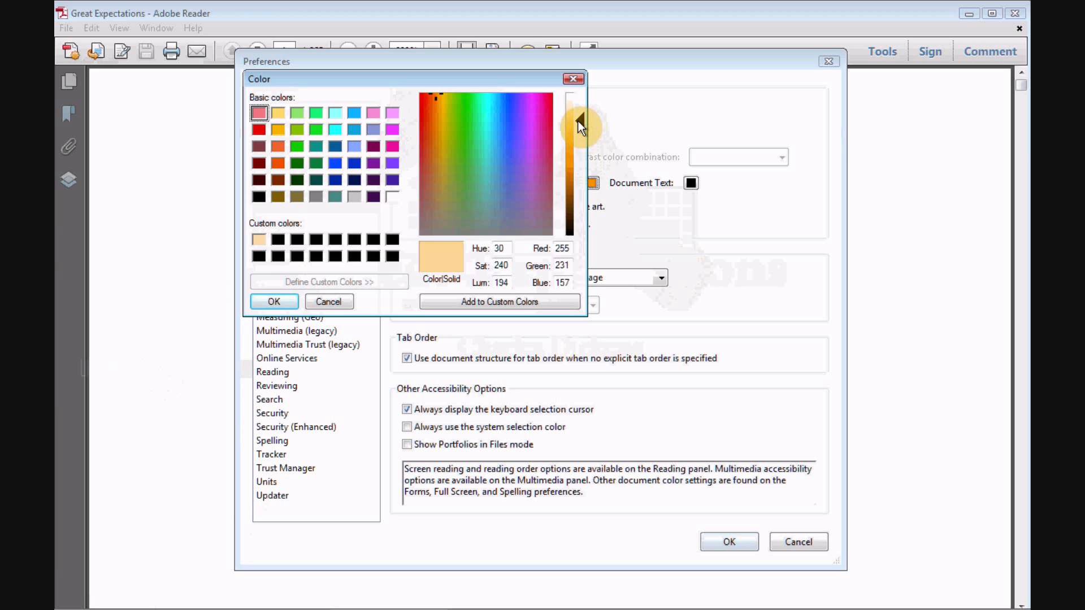
left_click_drag(579, 123, 580, 138)
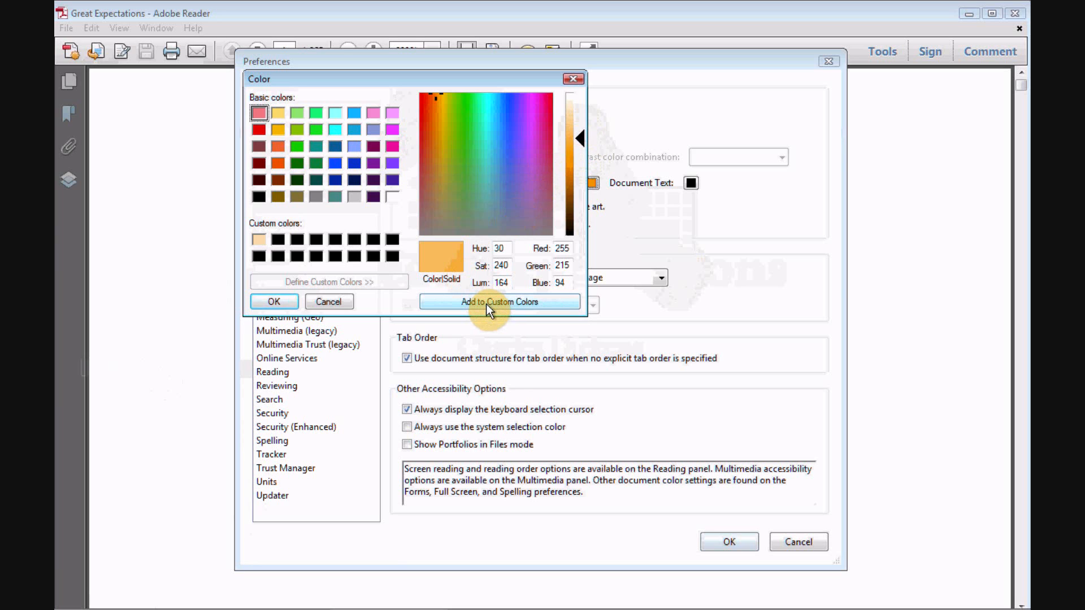
left_click(500, 302)
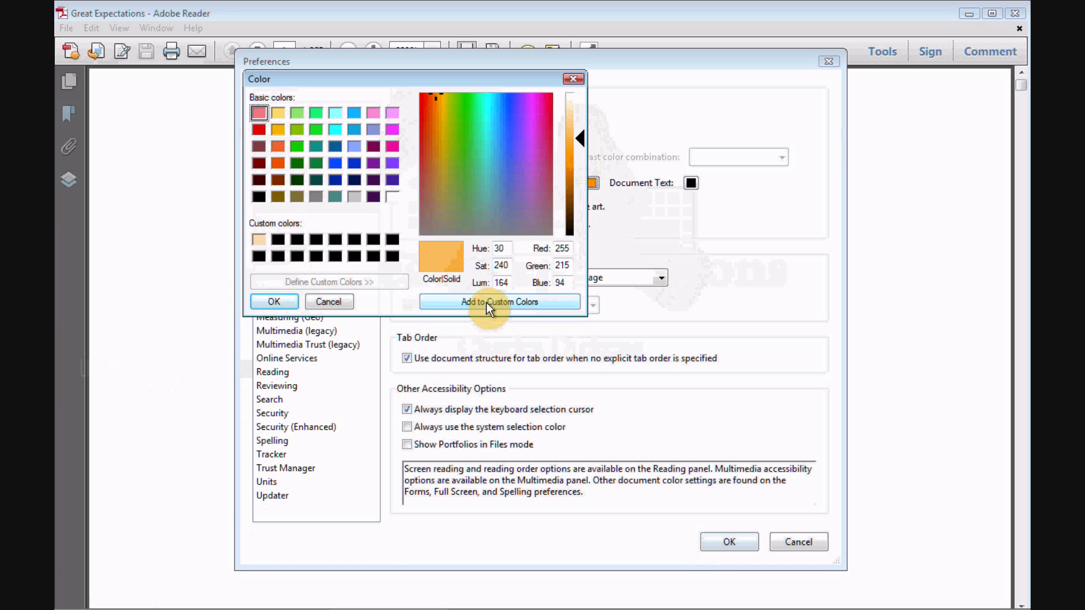
left_click(499, 302)
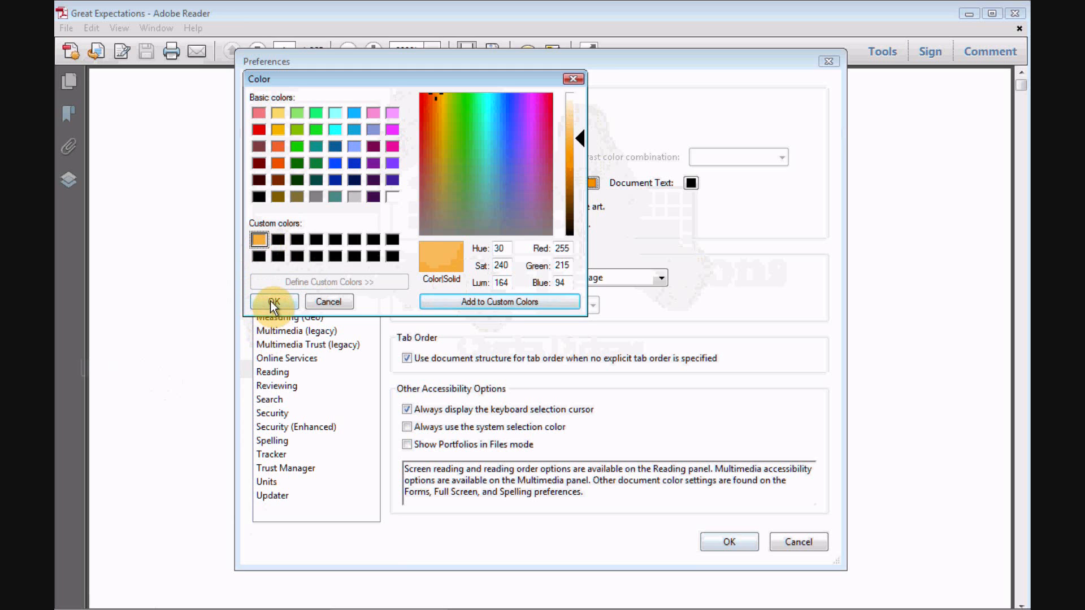
left_click(273, 302)
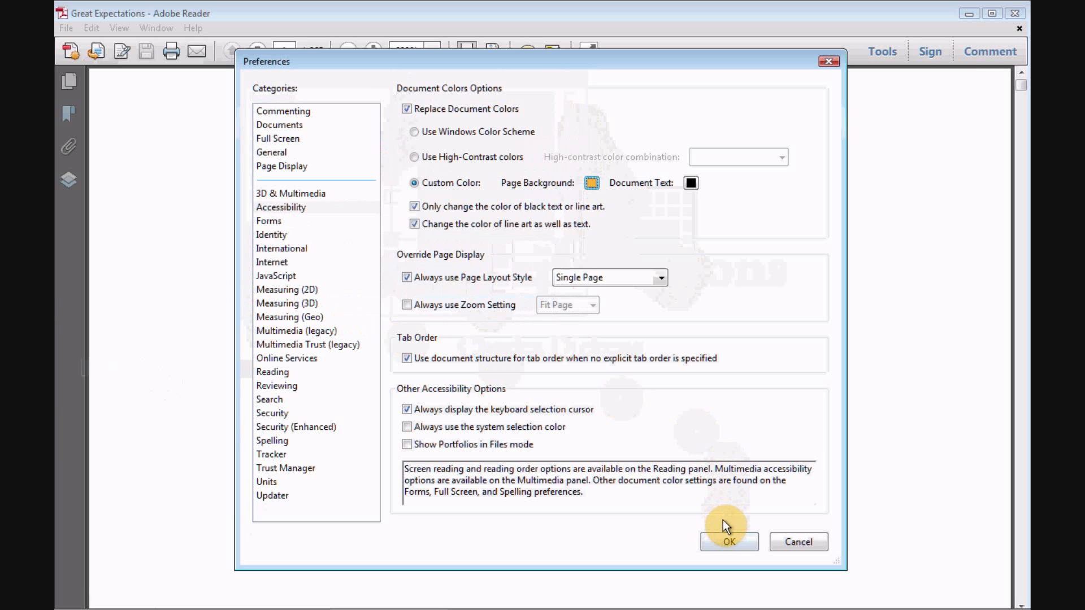
- Confirm the preferences so the Great Expectations pages render on the orange background
left_click(727, 542)
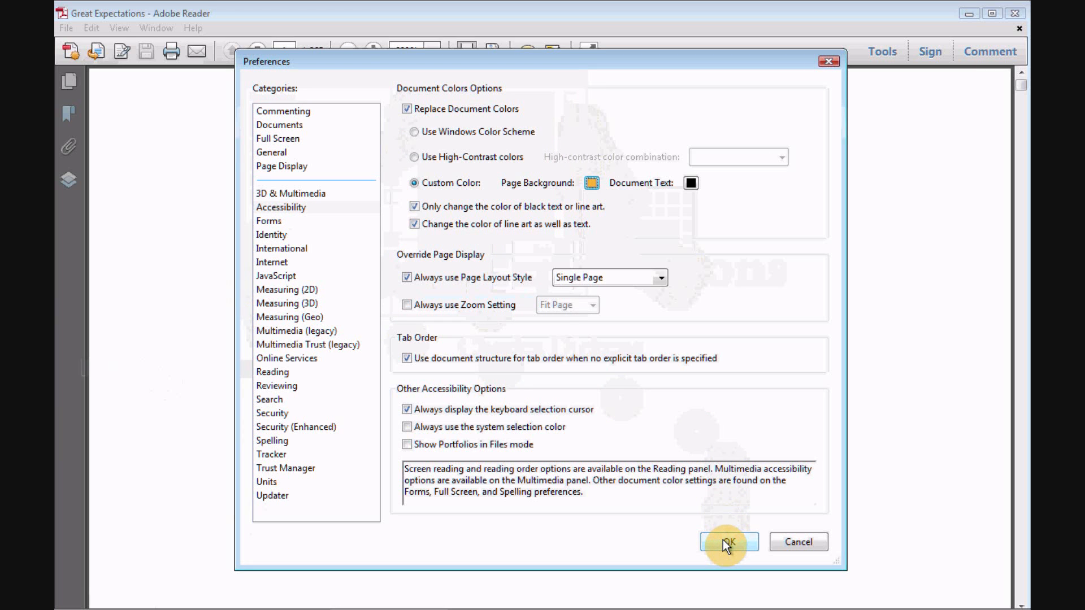
left_click(727, 541)
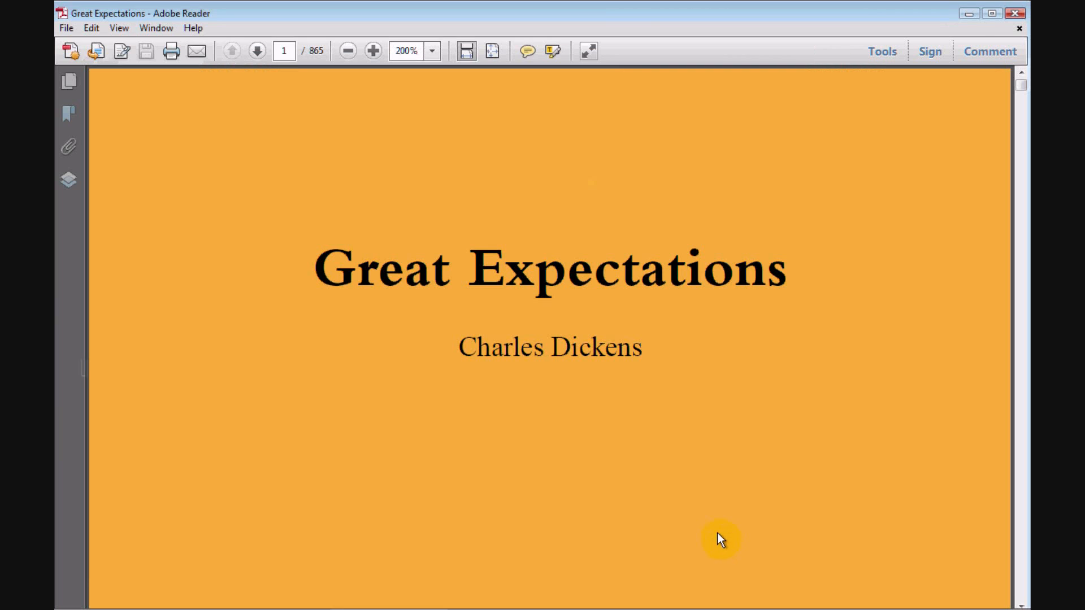
mouse_move(736, 177)
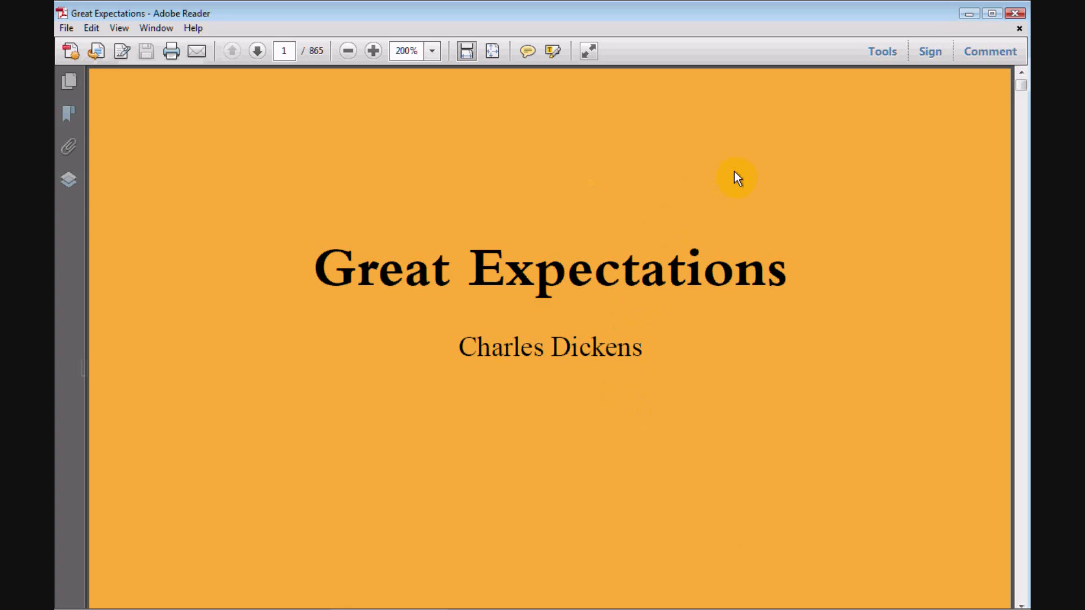